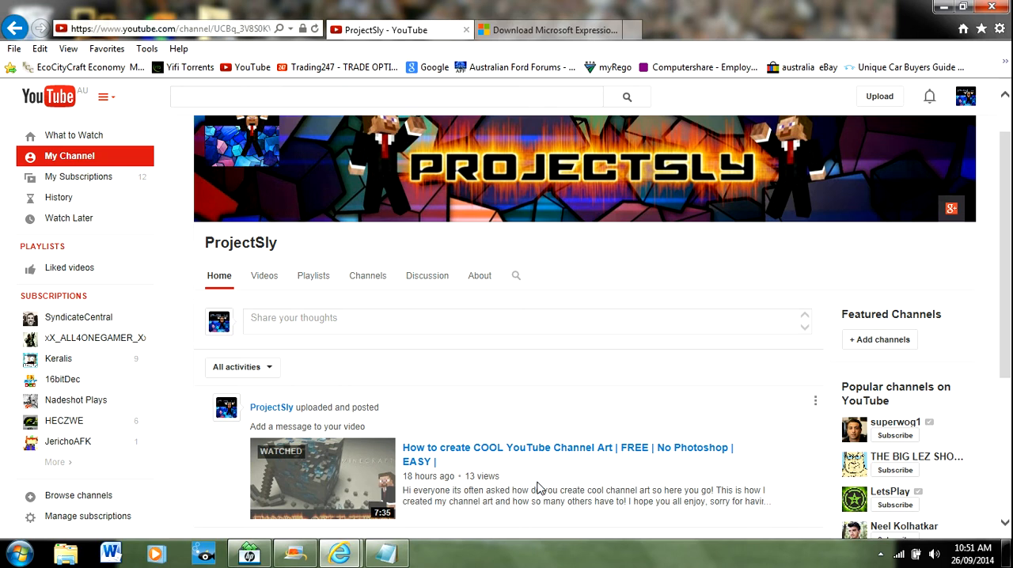
mouse_move(459, 487)
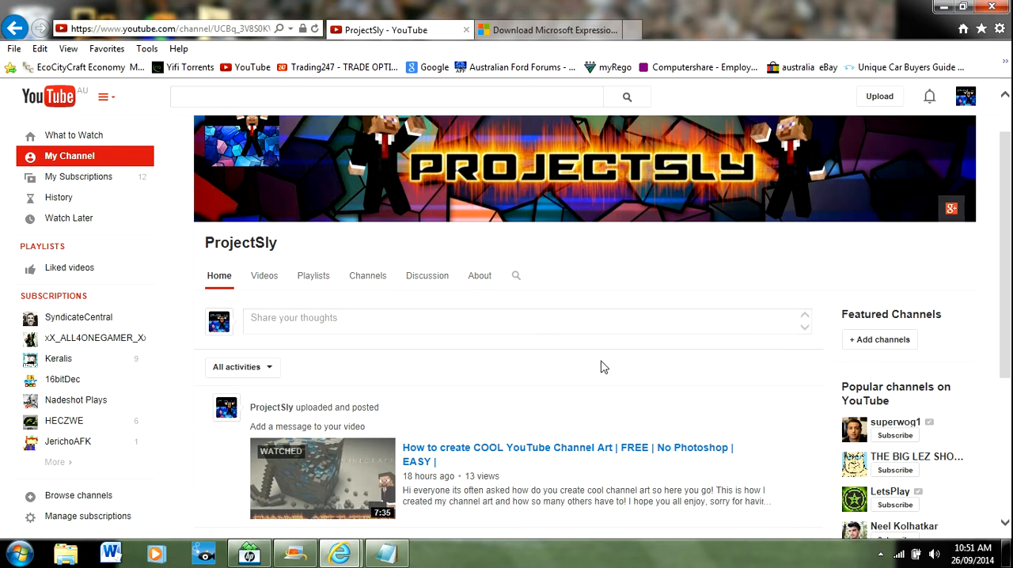
mouse_move(603, 187)
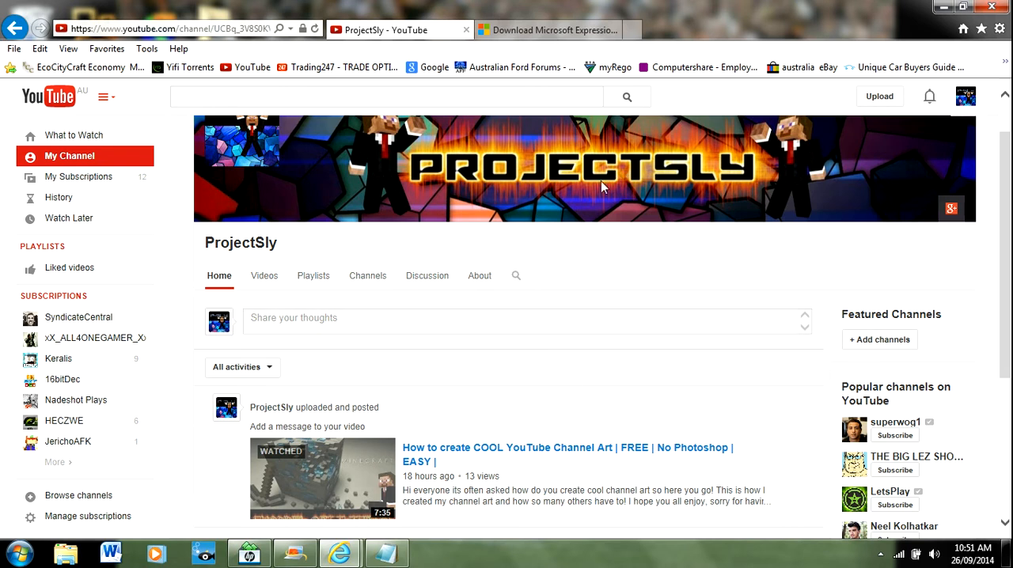
mouse_move(550, 145)
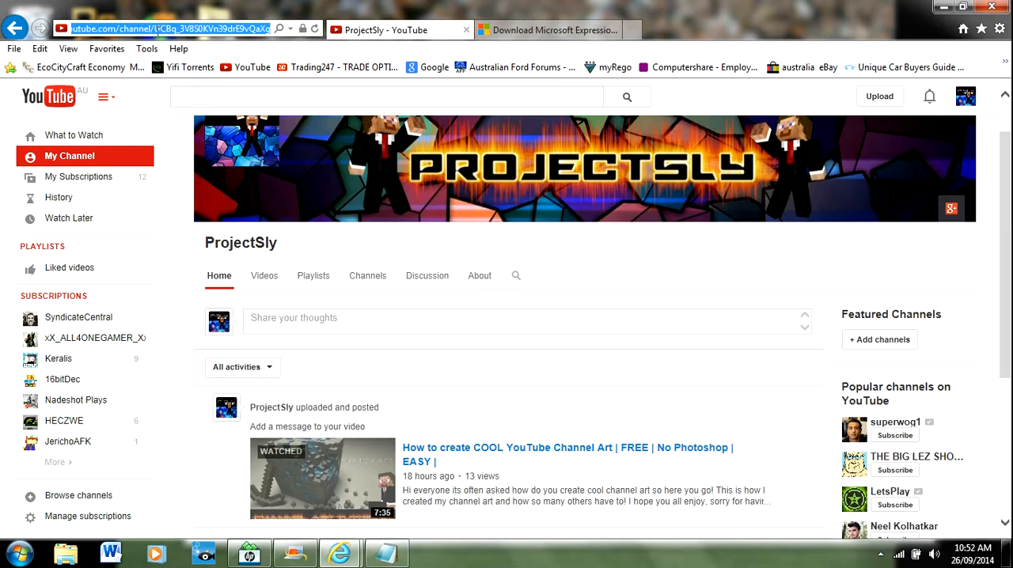
- Download Expression Encoder 4 SP2, cancel Save as, and dismiss the download bar
left_click(546, 29)
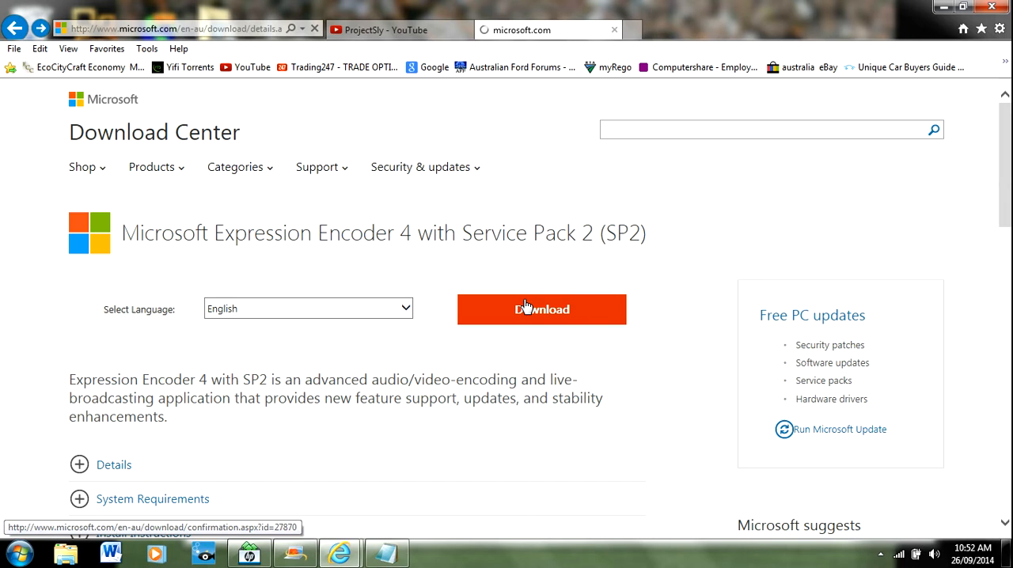
left_click(541, 309)
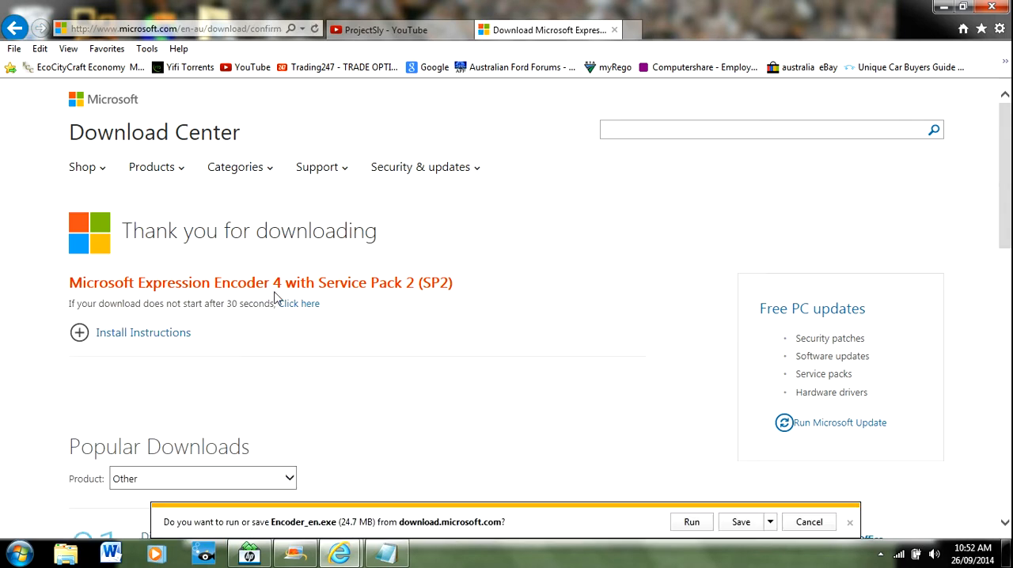
left_click(769, 522)
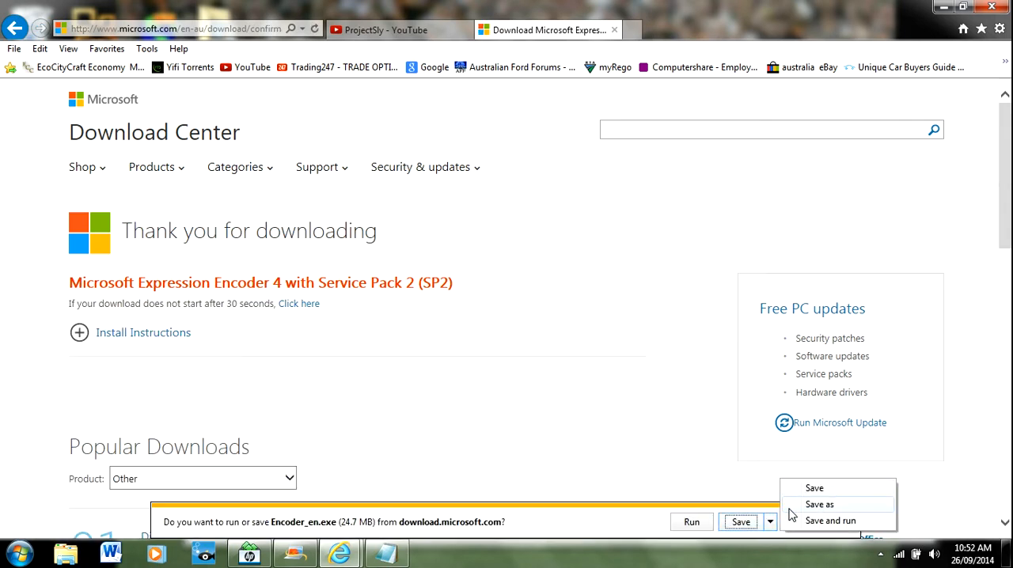
left_click(818, 504)
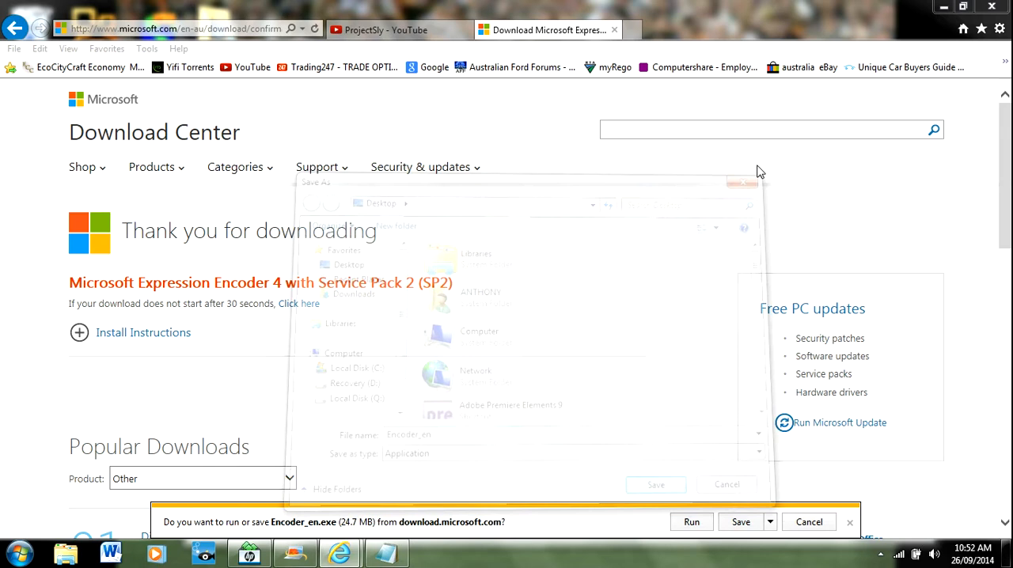
left_click(726, 484)
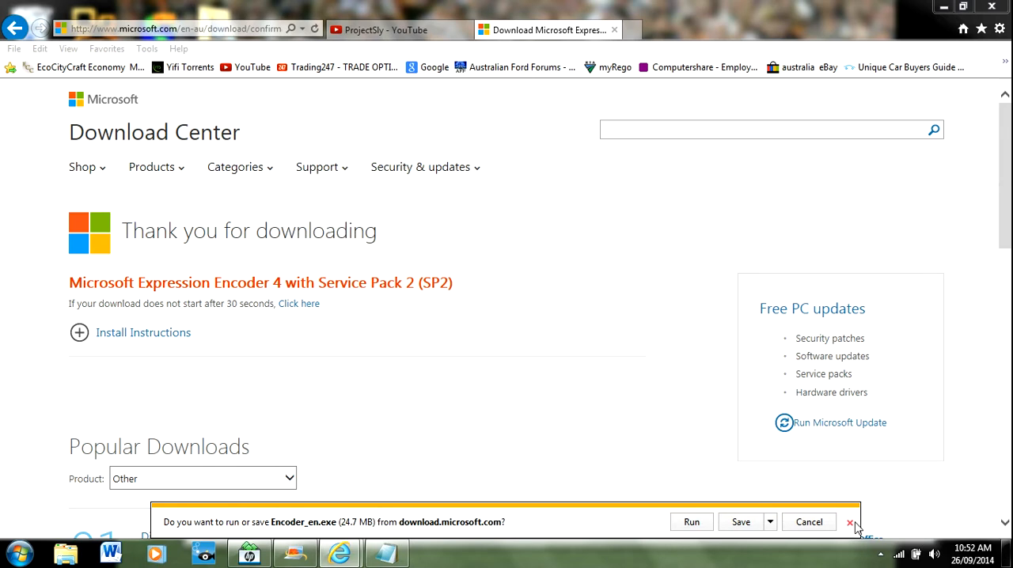
left_click(850, 521)
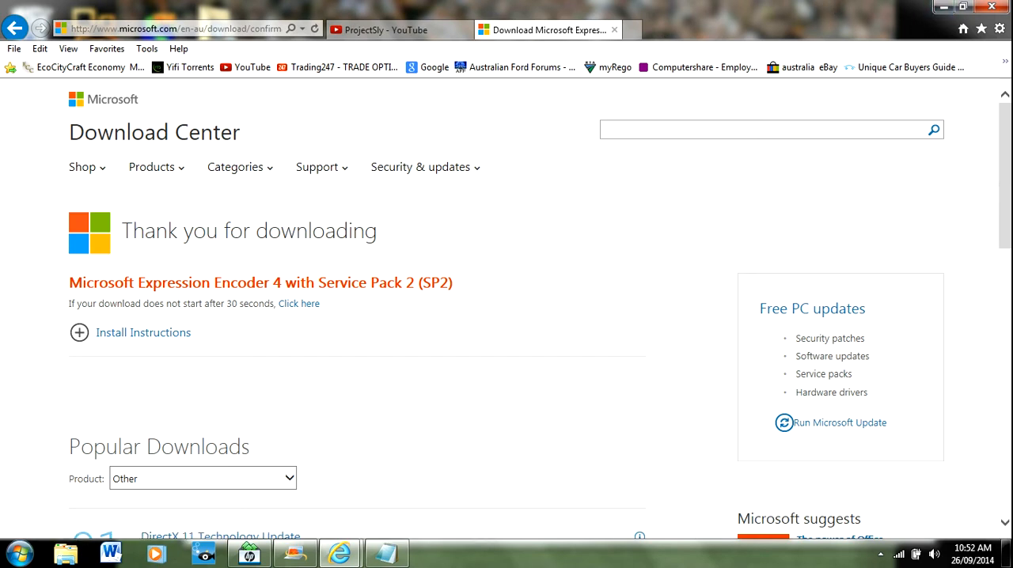
- Show the 'Microsoft Encoder Product Key' Notepad file with the download link and key
left_click(17, 552)
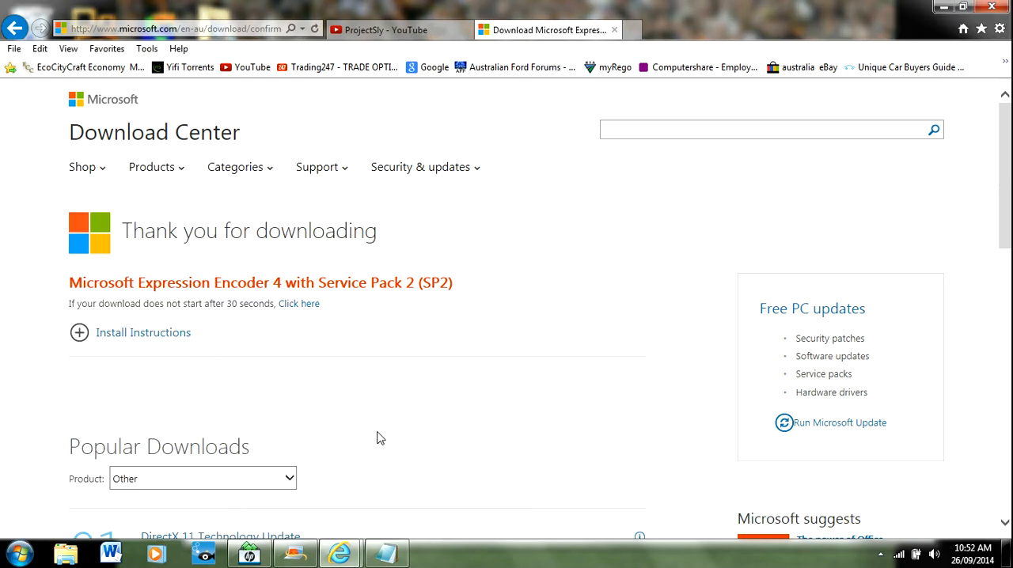
left_click(386, 551)
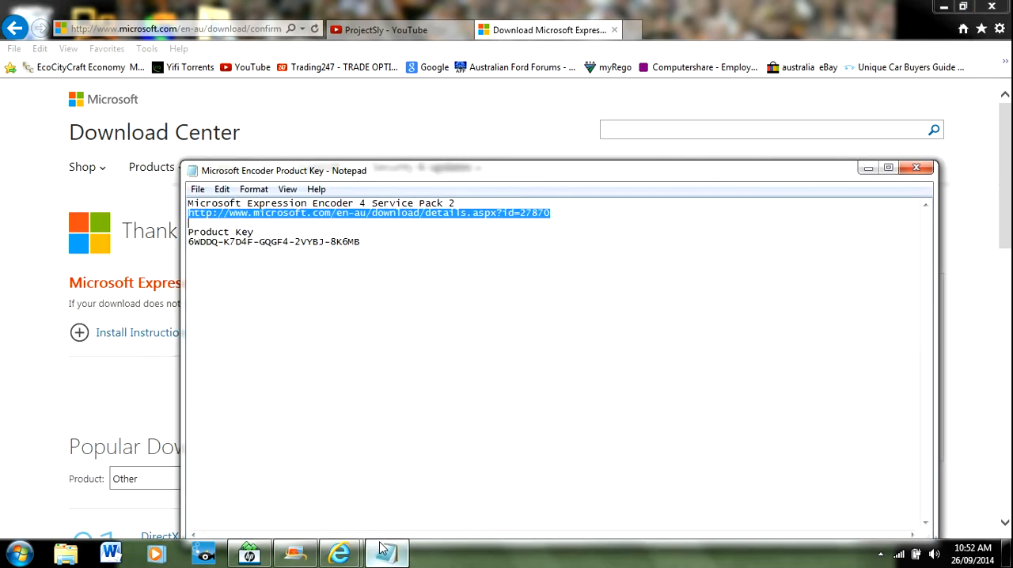
left_click(431, 356)
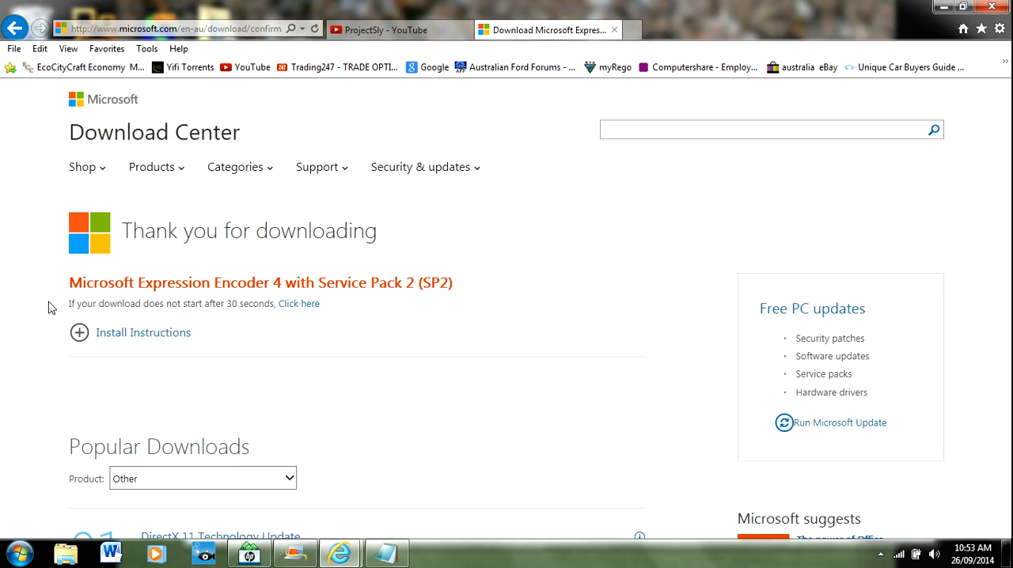
mouse_move(490, 234)
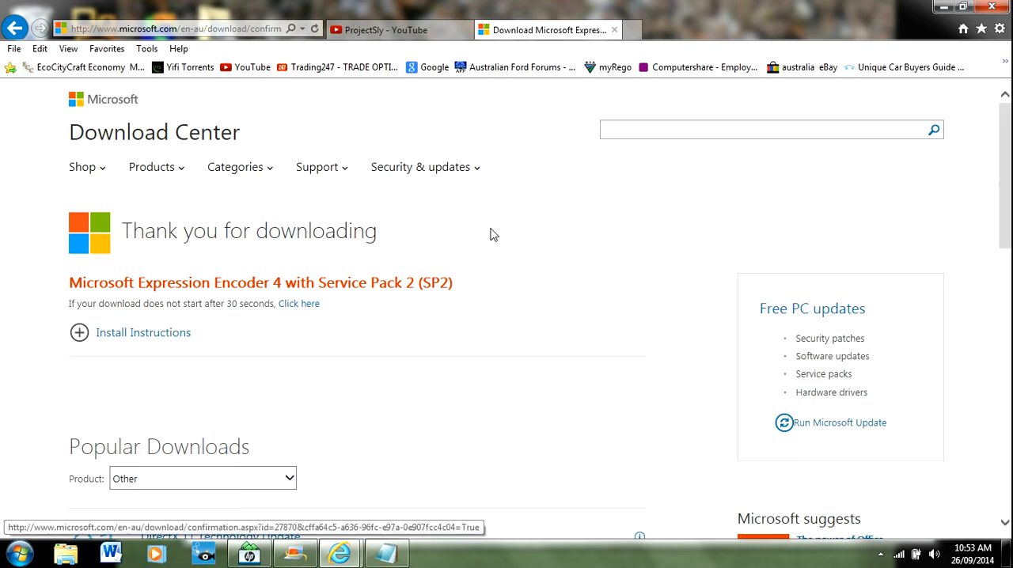
left_click(387, 551)
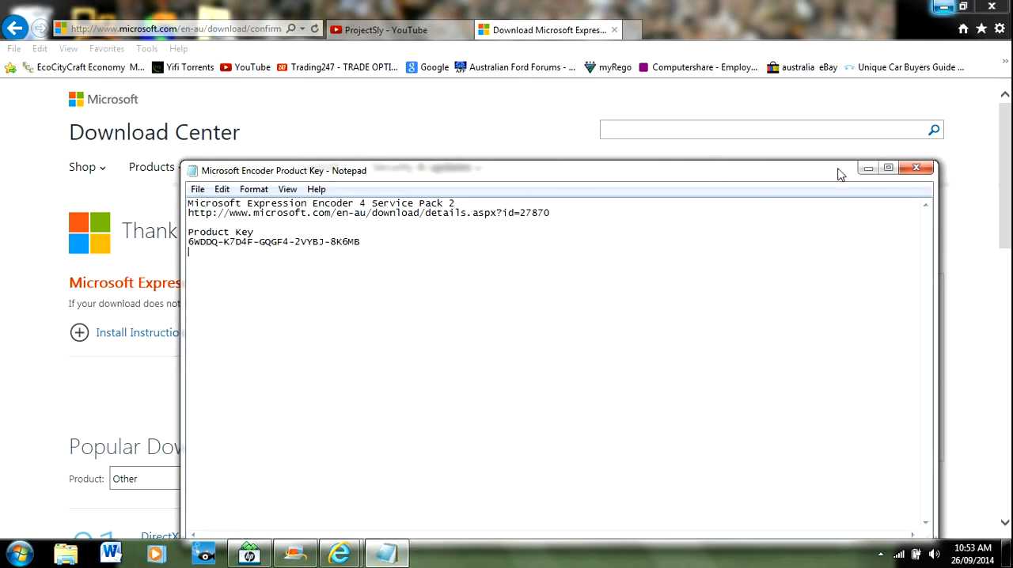
mouse_move(809, 109)
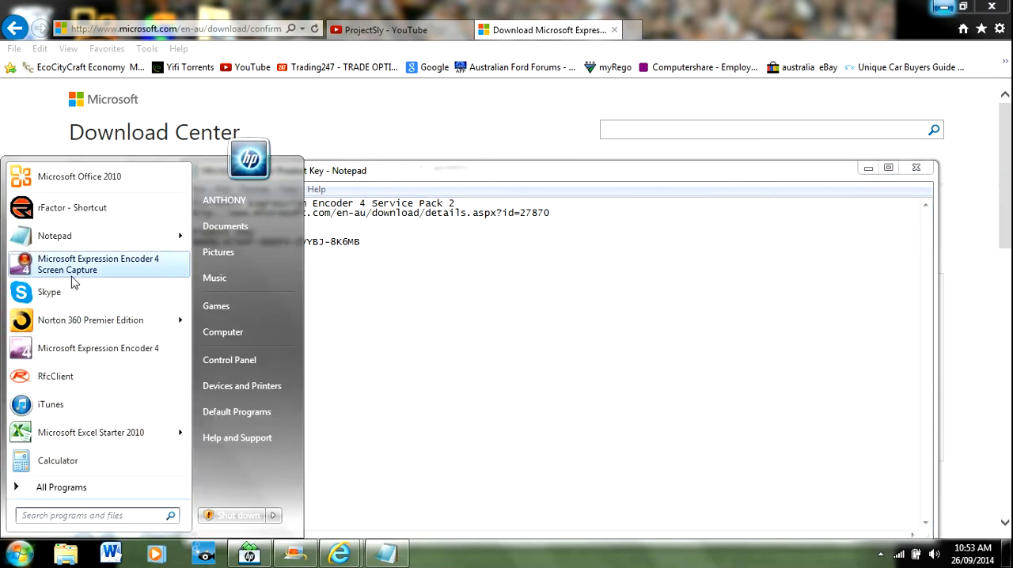
mouse_move(103, 265)
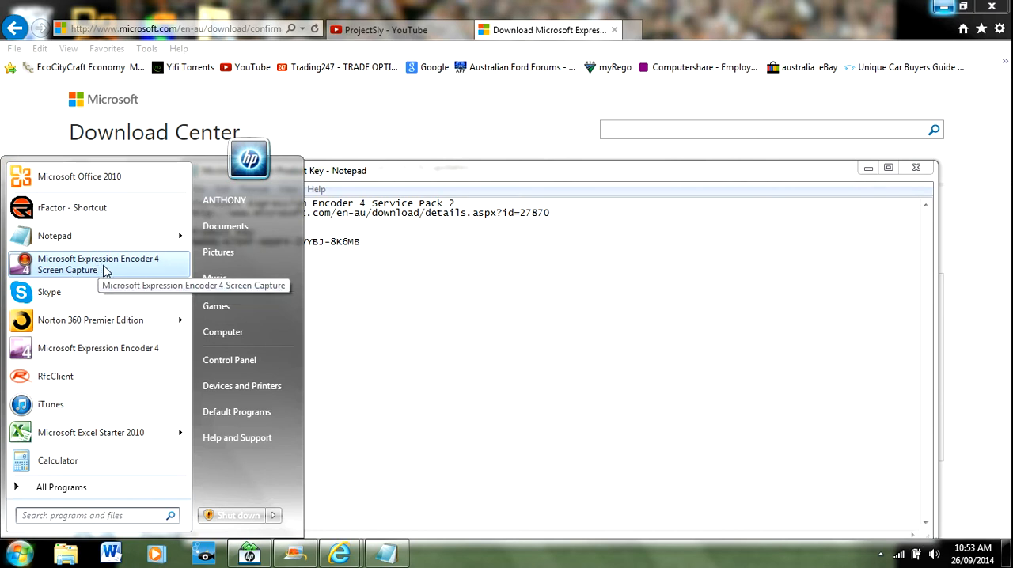
mouse_move(123, 276)
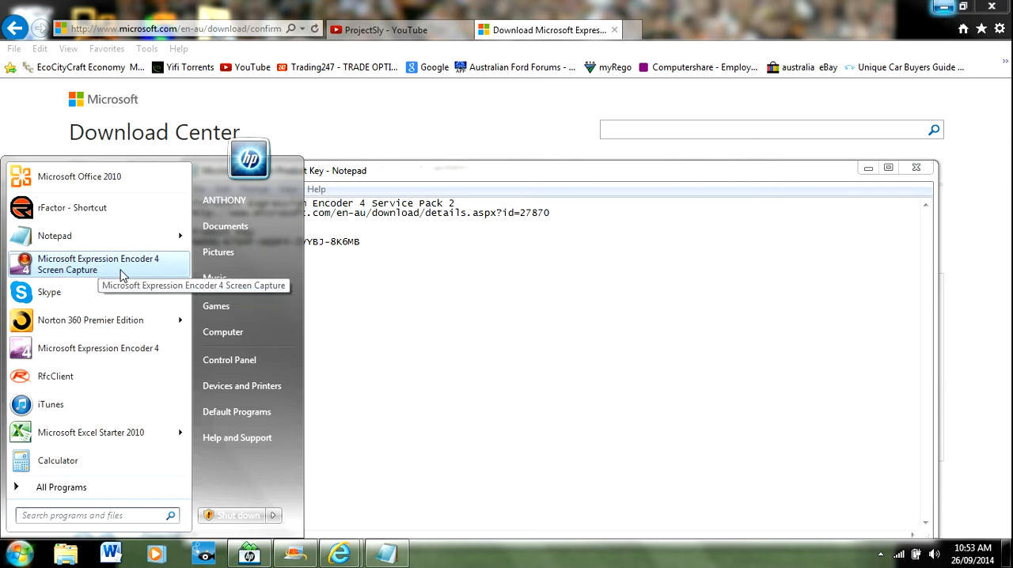
mouse_move(67, 274)
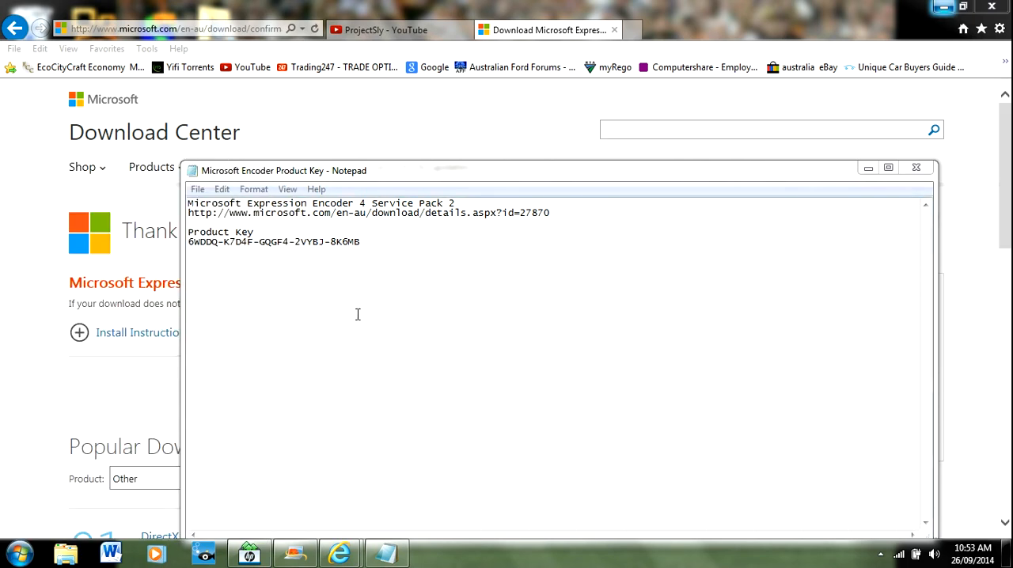
mouse_move(637, 128)
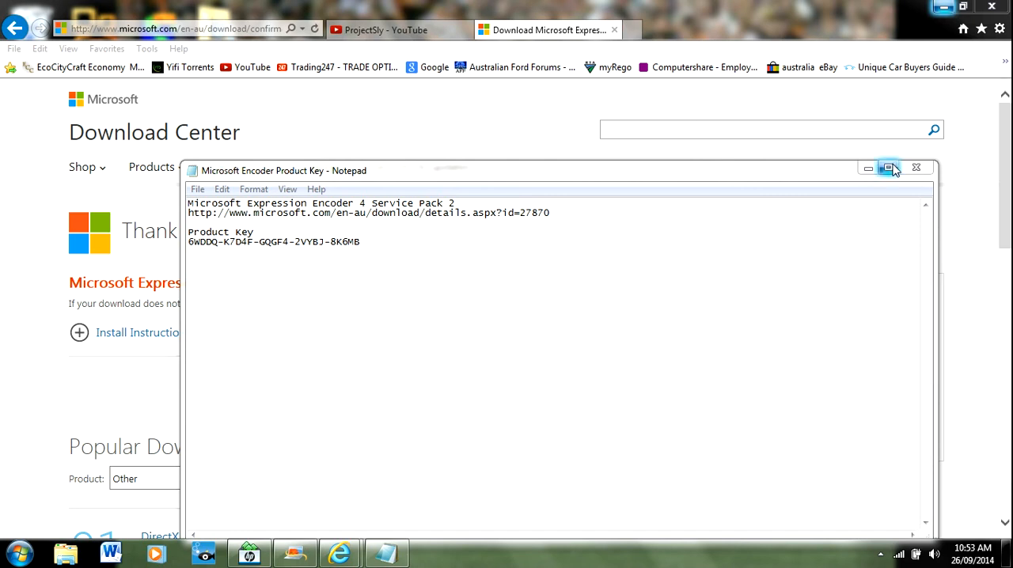
mouse_move(888, 168)
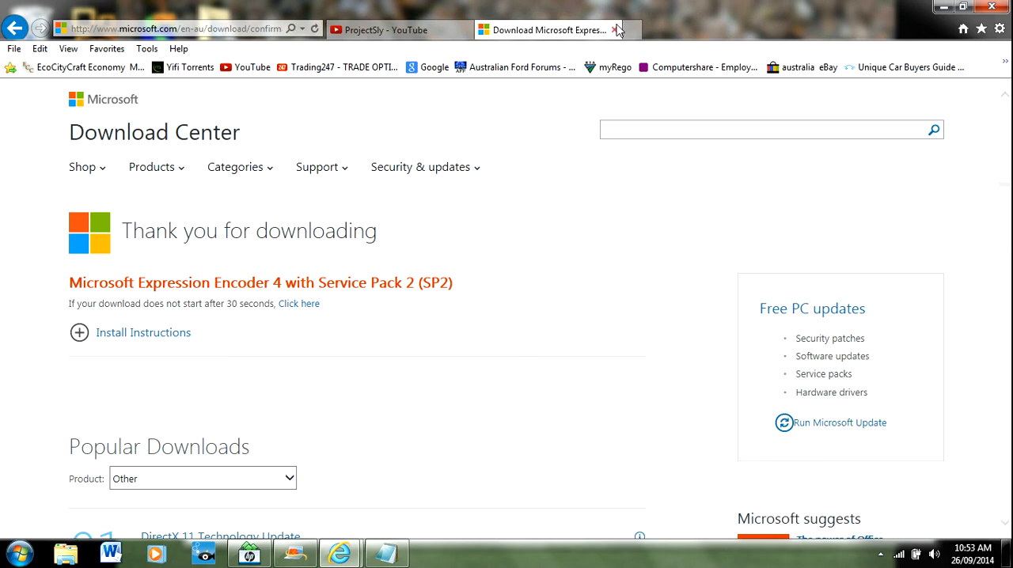
- Close the 'Download Microsoft Expression' tab, leaving ProjectSly's YouTube channel page
left_click(399, 29)
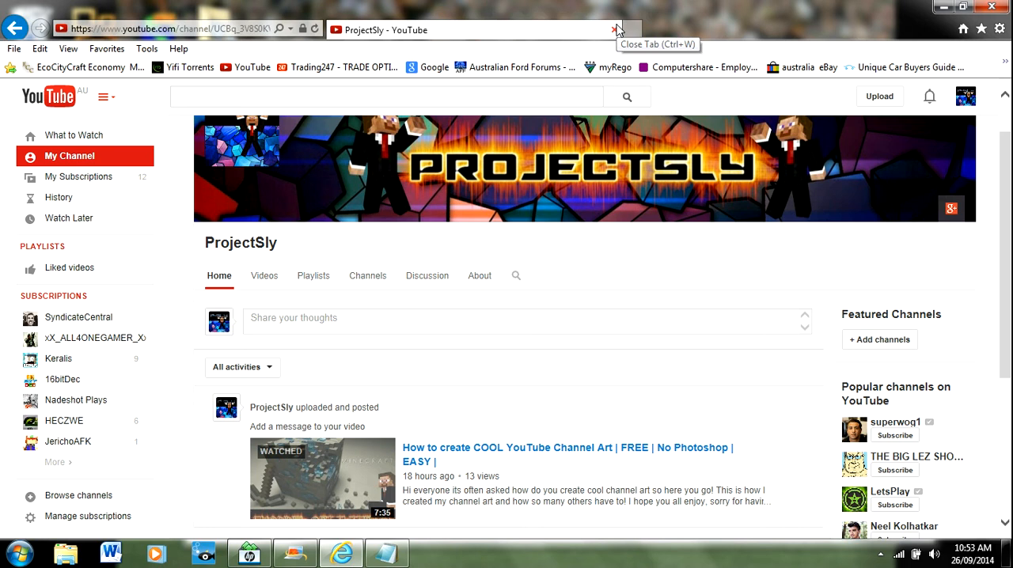
mouse_move(616, 30)
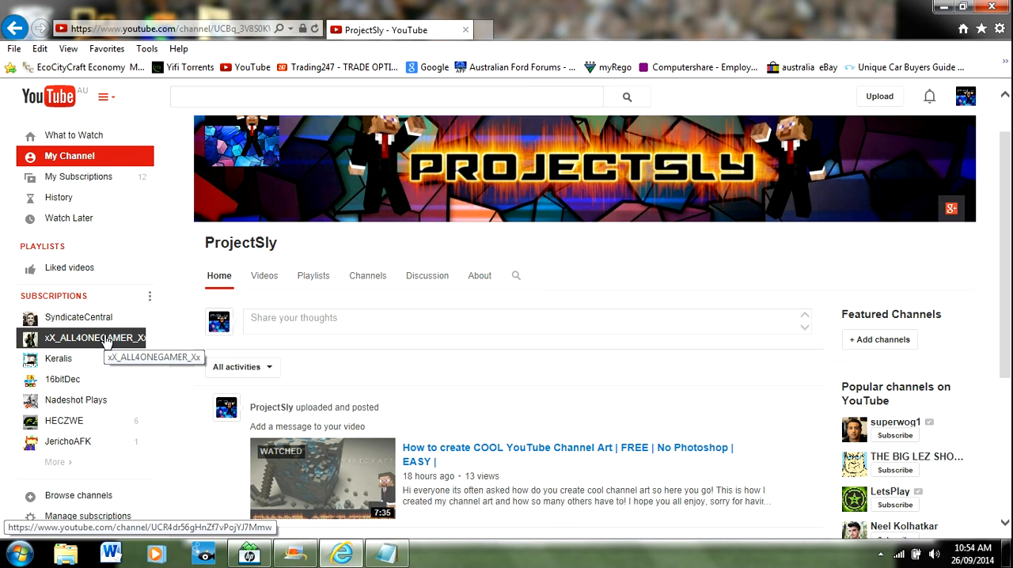
mouse_move(342, 355)
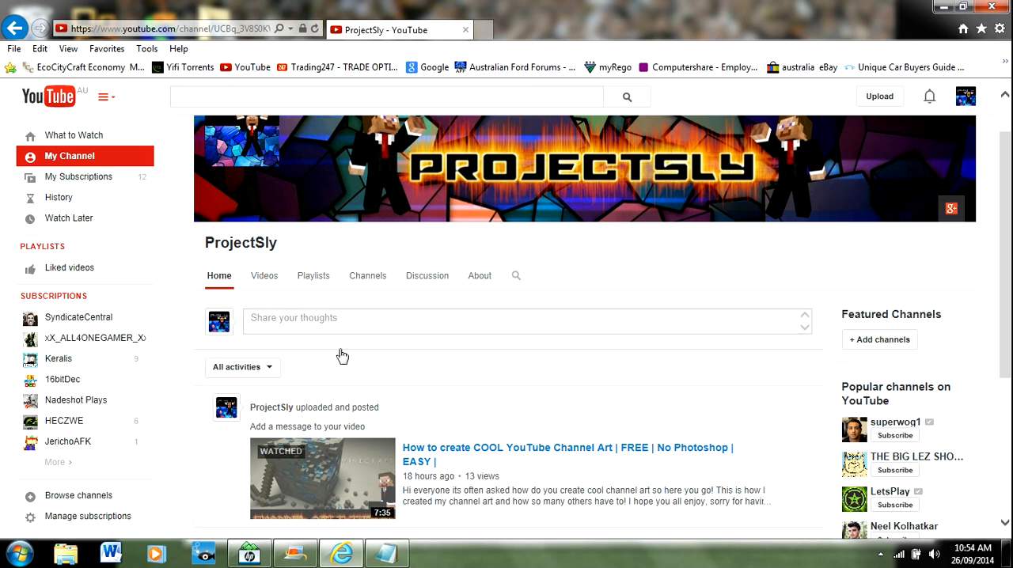